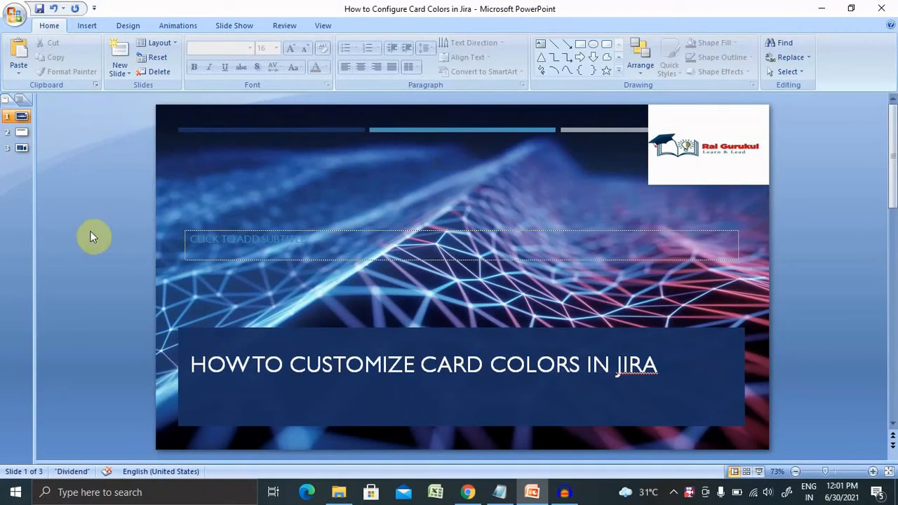
mouse_move(82, 240)
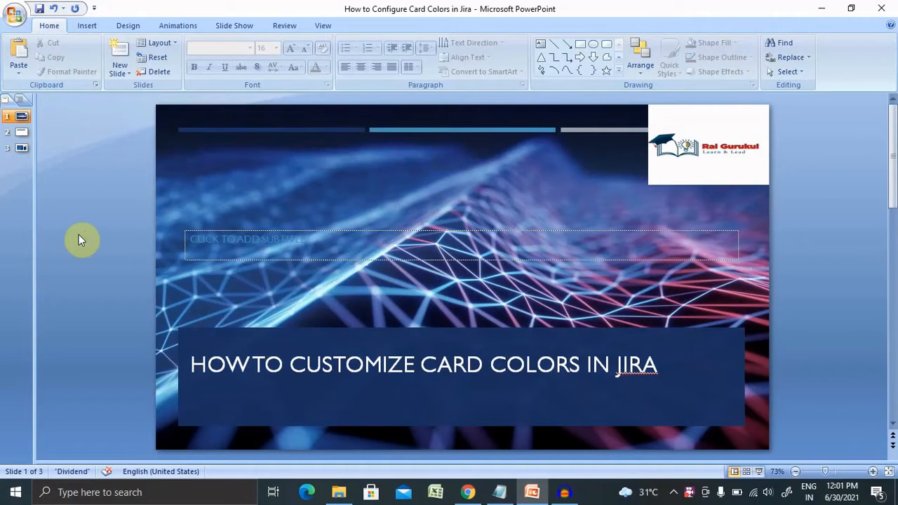
- Show the Agenda slide listing the card colour demo topics
left_click(23, 132)
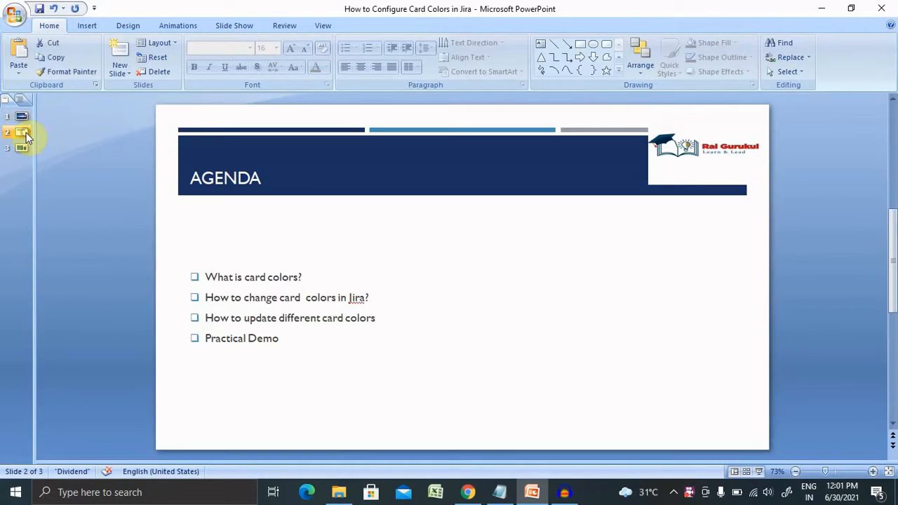
mouse_move(326, 230)
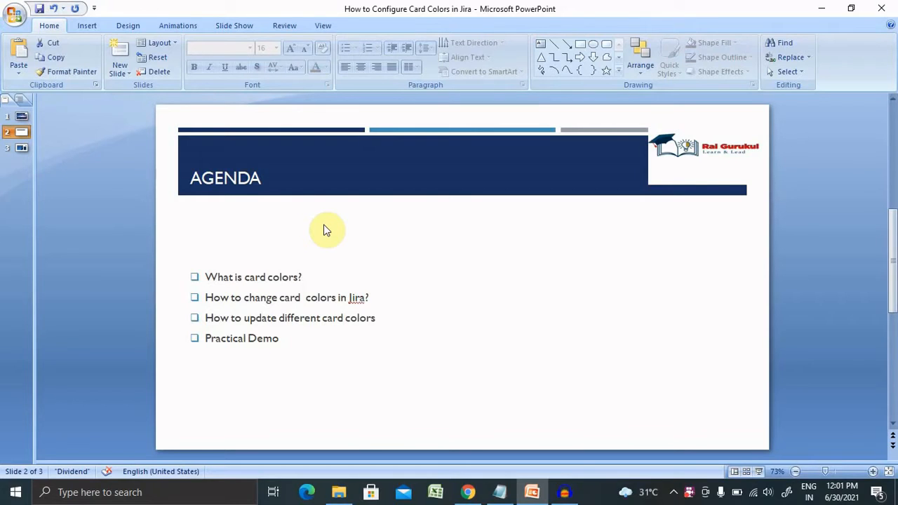
- Navigate via Projects to the Demo project's Kanban board and reveal its ••• actions menu
left_click(468, 491)
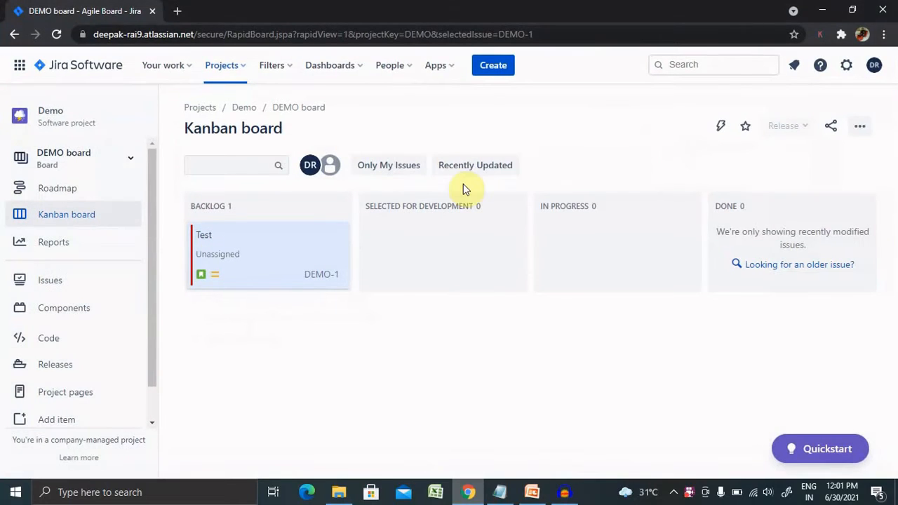
left_click(221, 64)
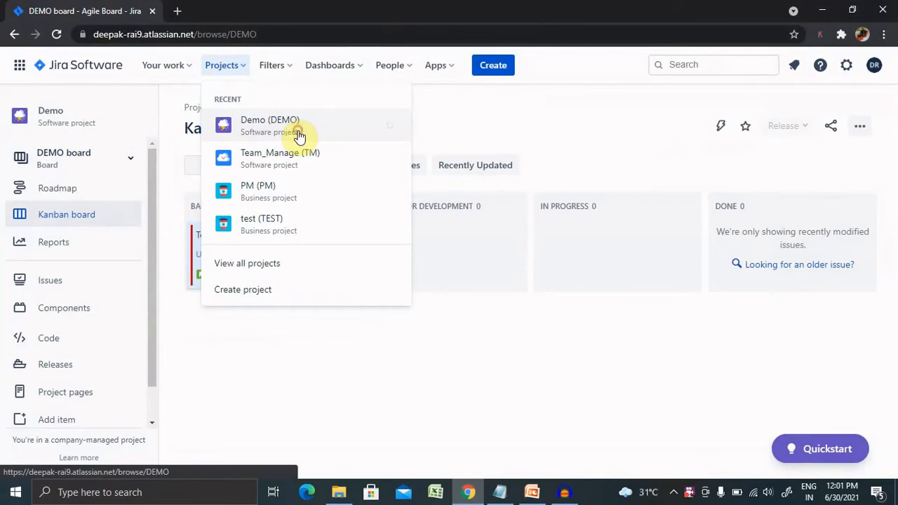
left_click(270, 127)
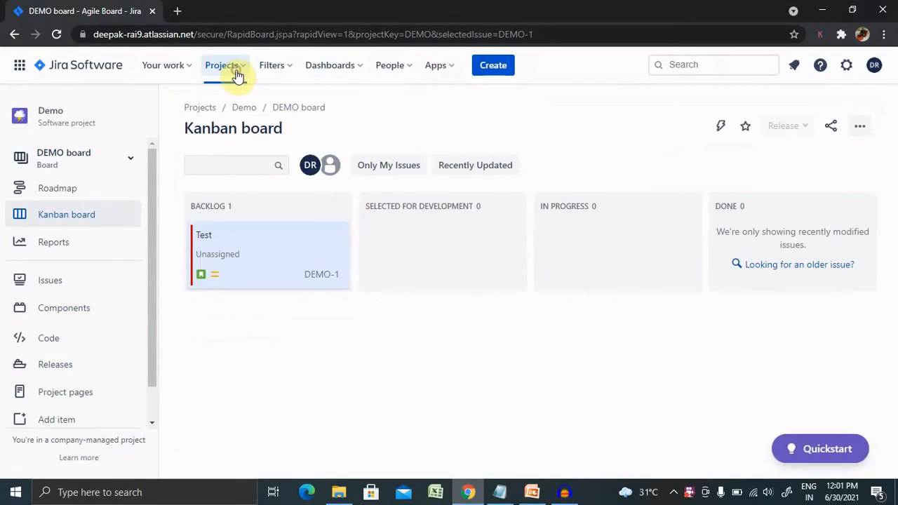
left_click(222, 64)
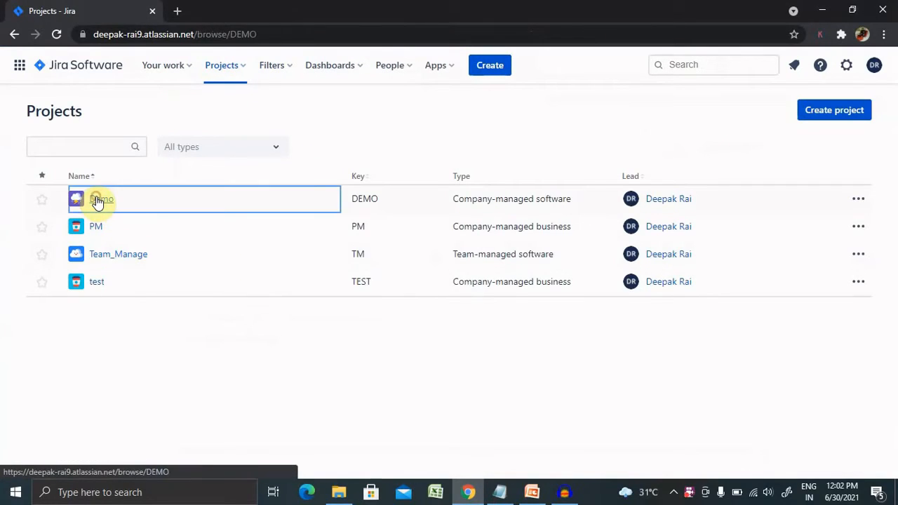
left_click(101, 199)
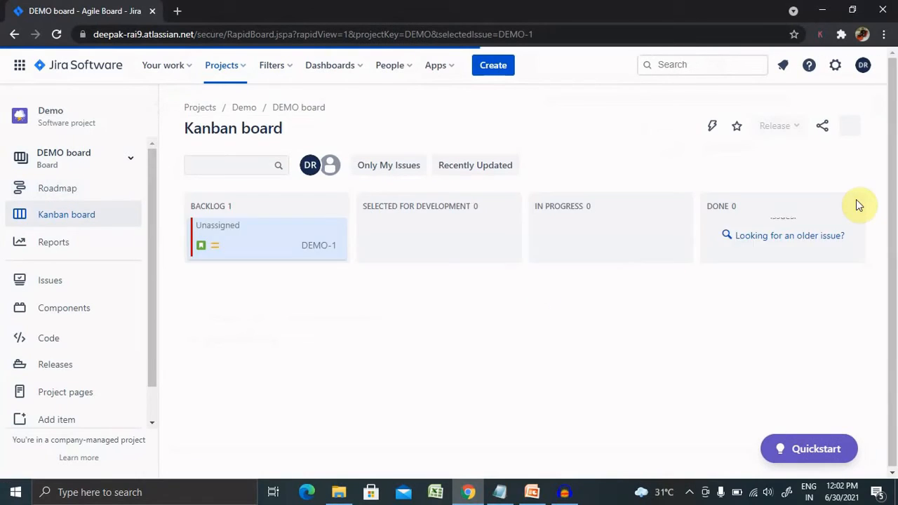
left_click(860, 126)
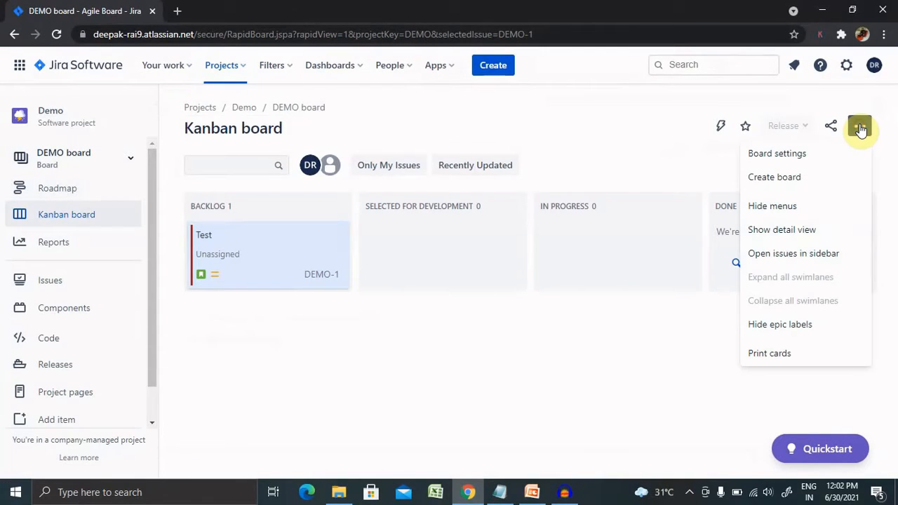
- Go to the DEMO board settings' Card colors page, where Story cards are red by issue type
left_click(778, 153)
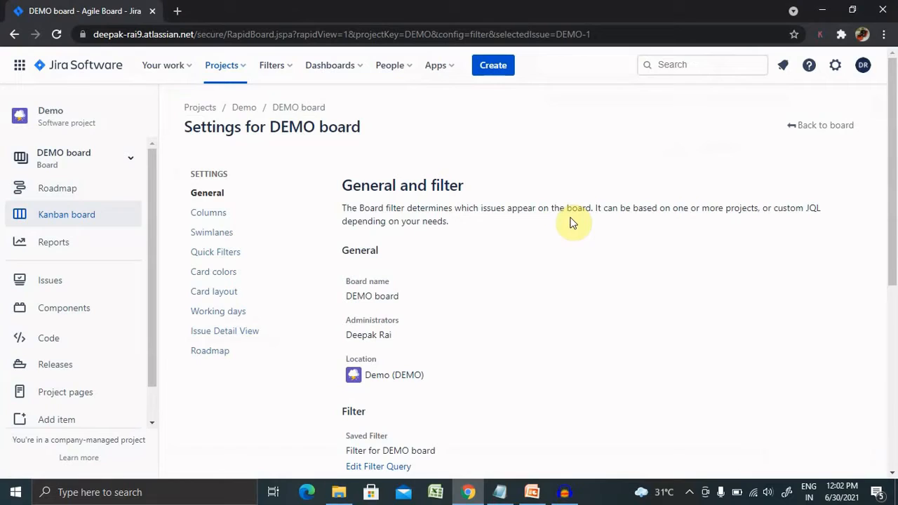
mouse_move(234, 281)
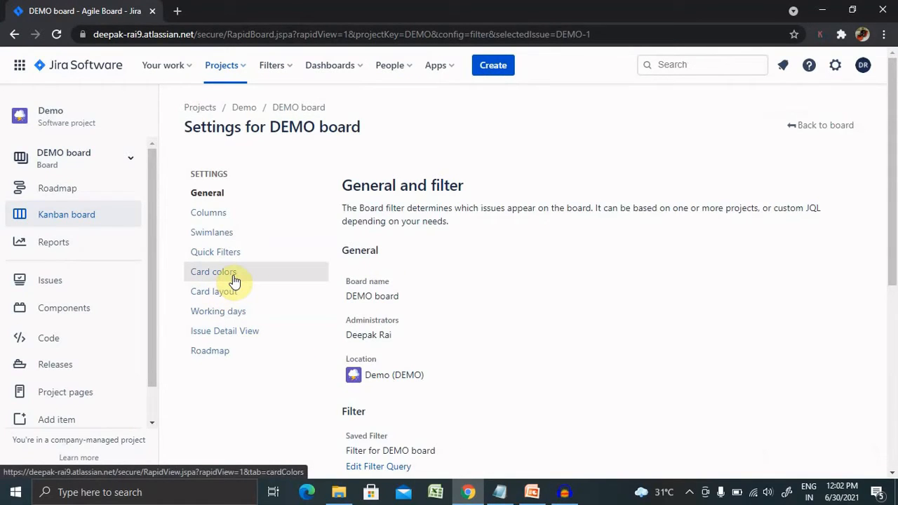
left_click(214, 273)
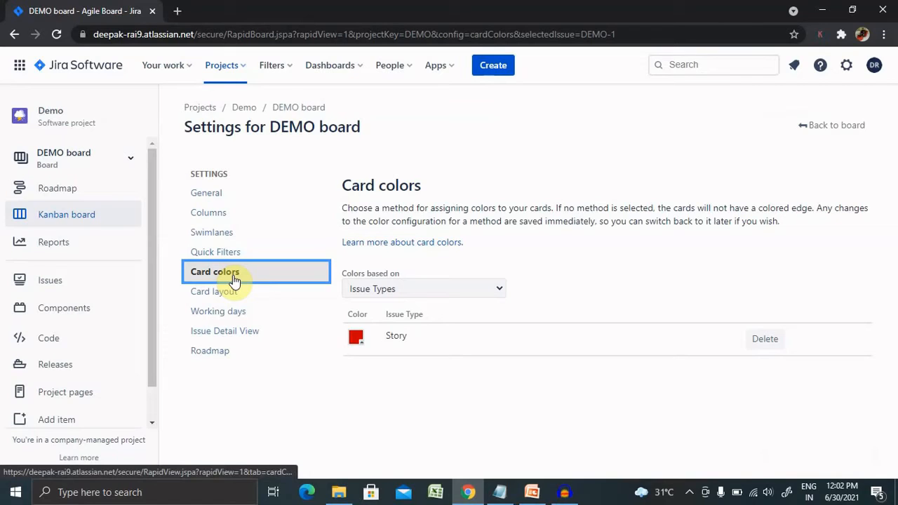
mouse_move(376, 329)
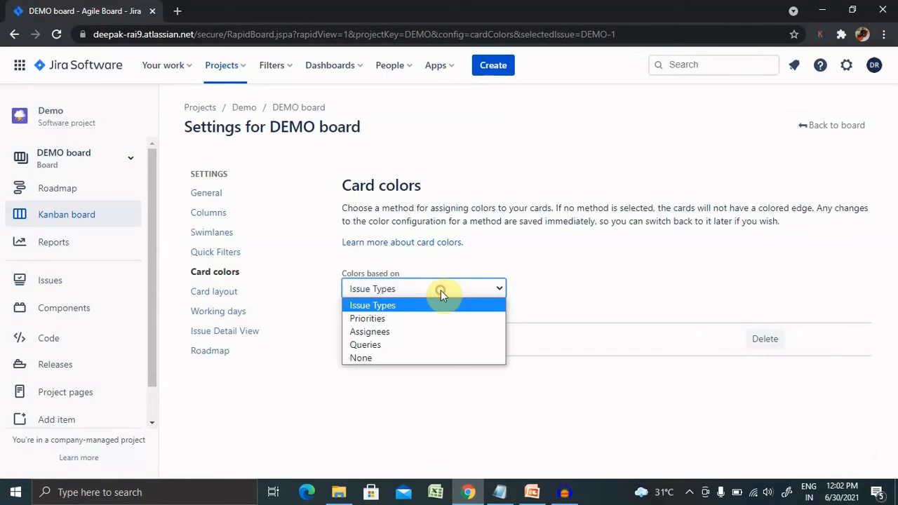
mouse_move(407, 318)
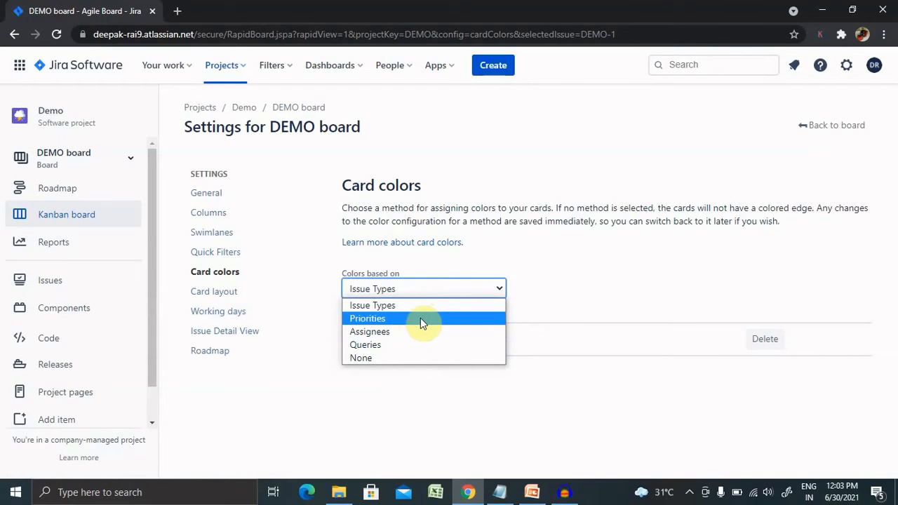
- Keep colours by issue type and nudge the Story card colour to a slightly different red
left_click(372, 306)
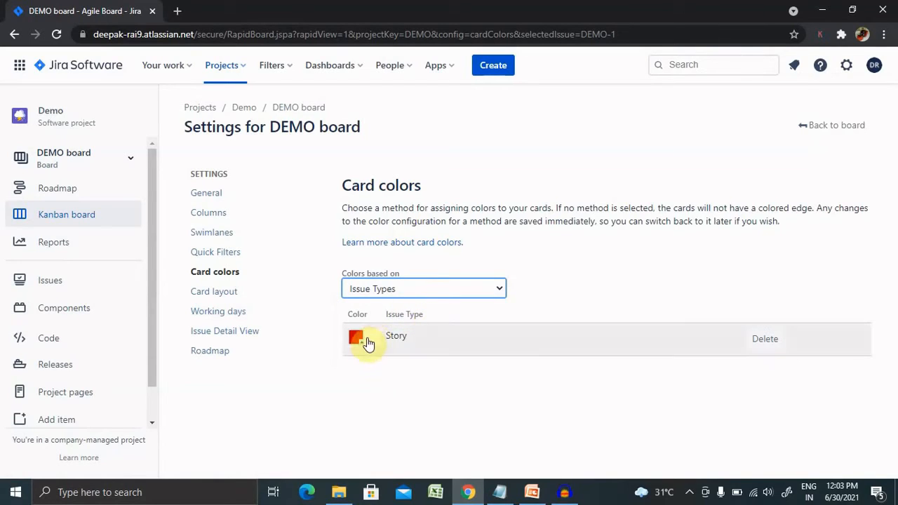
left_click(356, 337)
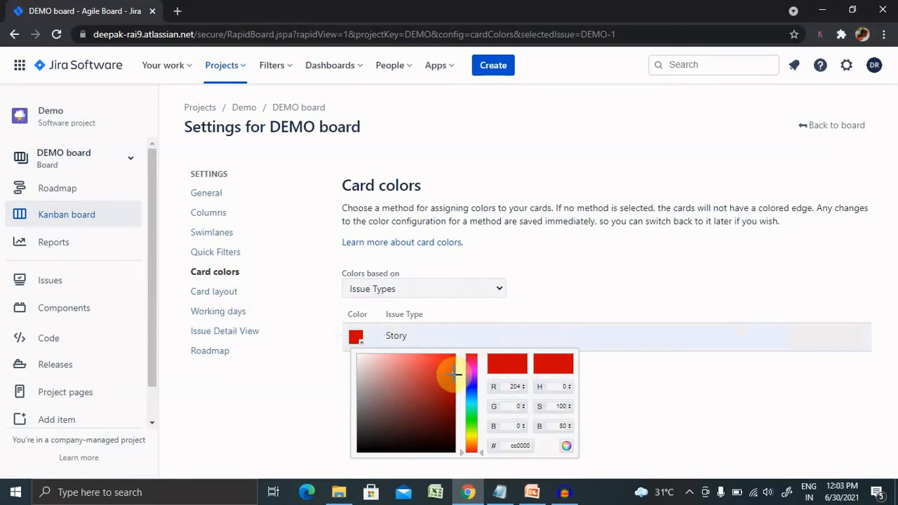
left_click_drag(455, 374, 451, 368)
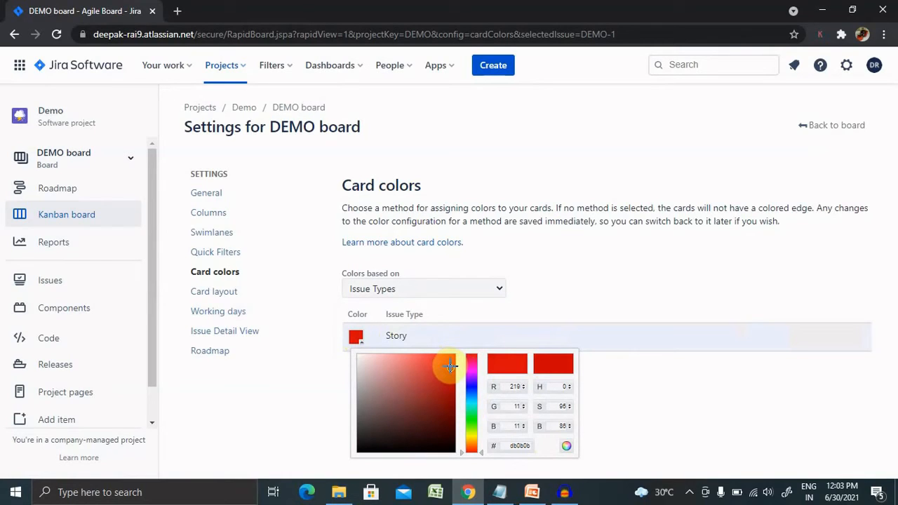
mouse_move(764, 368)
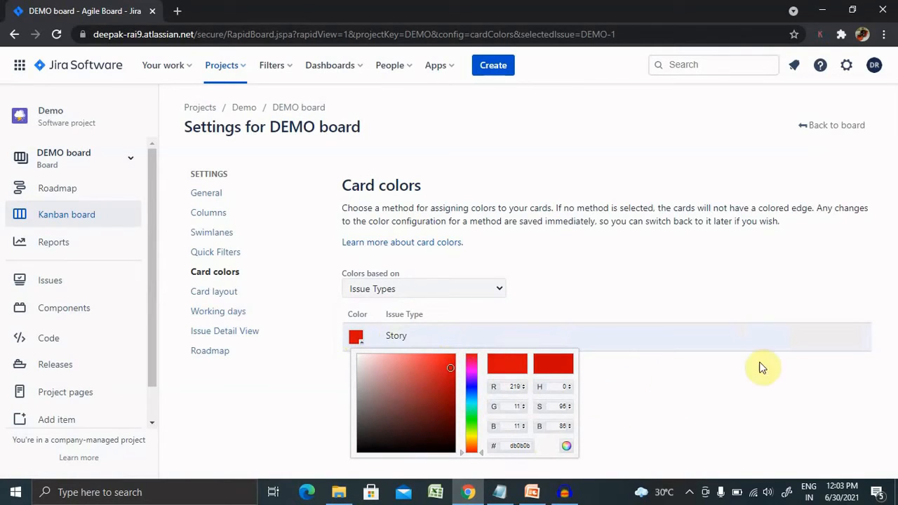
mouse_move(652, 385)
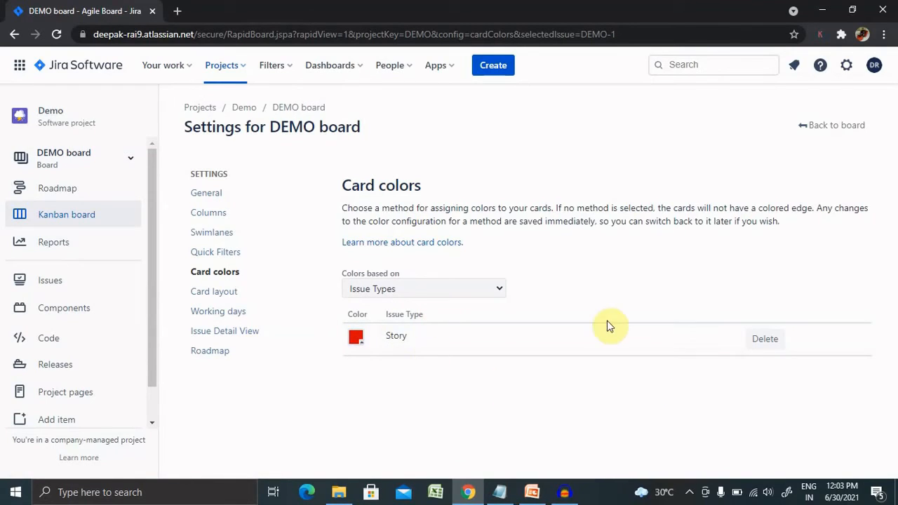
mouse_move(801, 354)
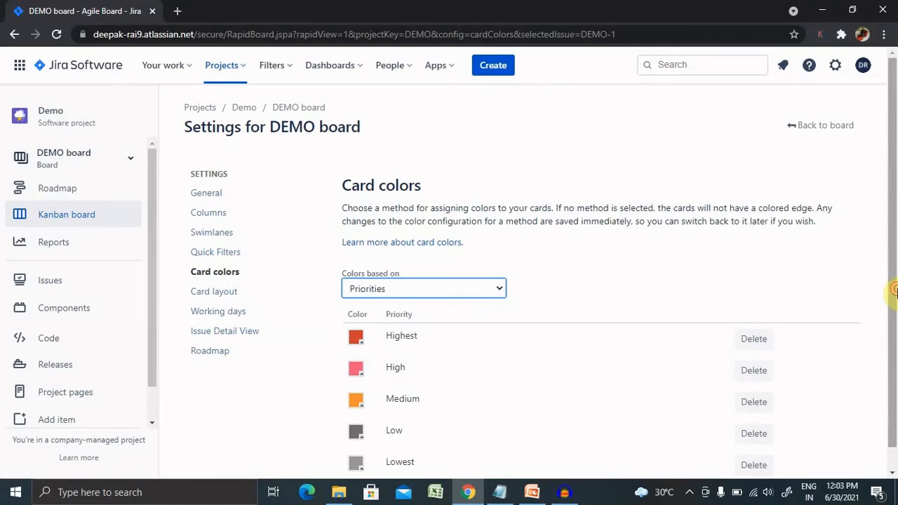
- Base card colours on Assignees briefly, then on JQL Queries, leaving one empty query entry
scroll("up", 3)
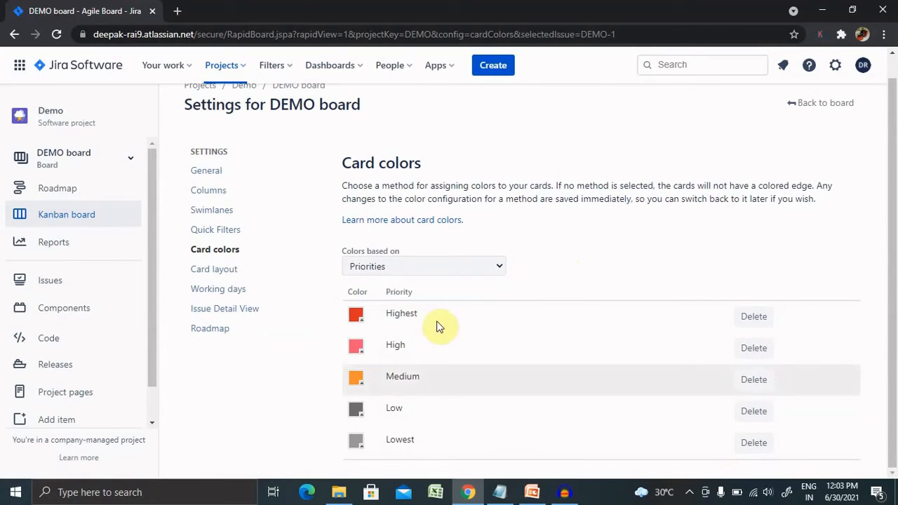
left_click(424, 267)
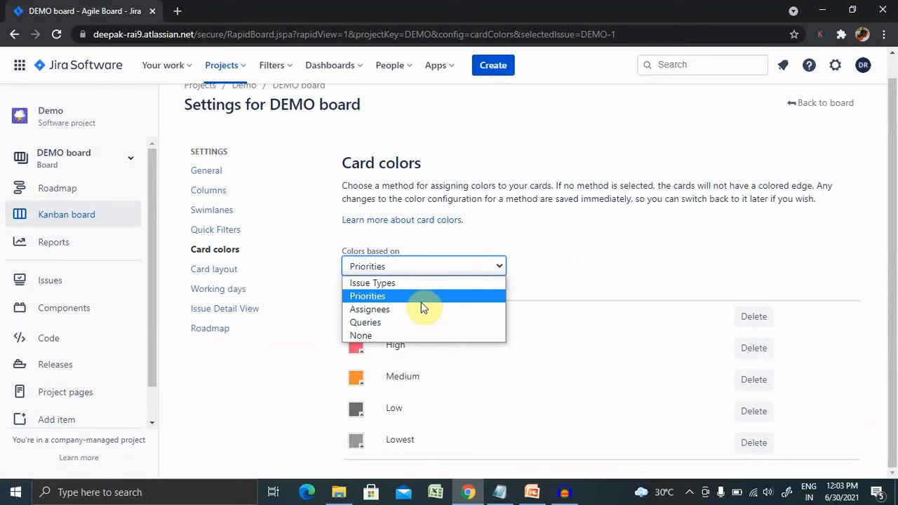
left_click(371, 309)
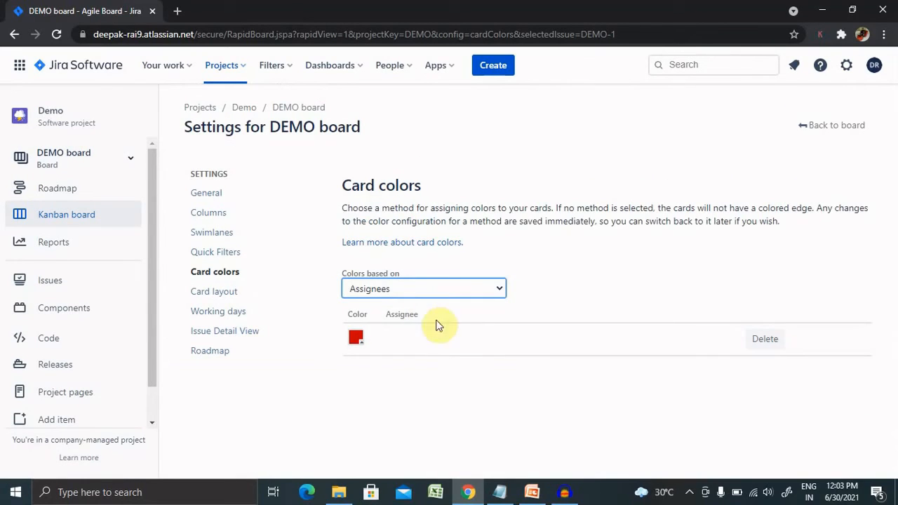
left_click(424, 289)
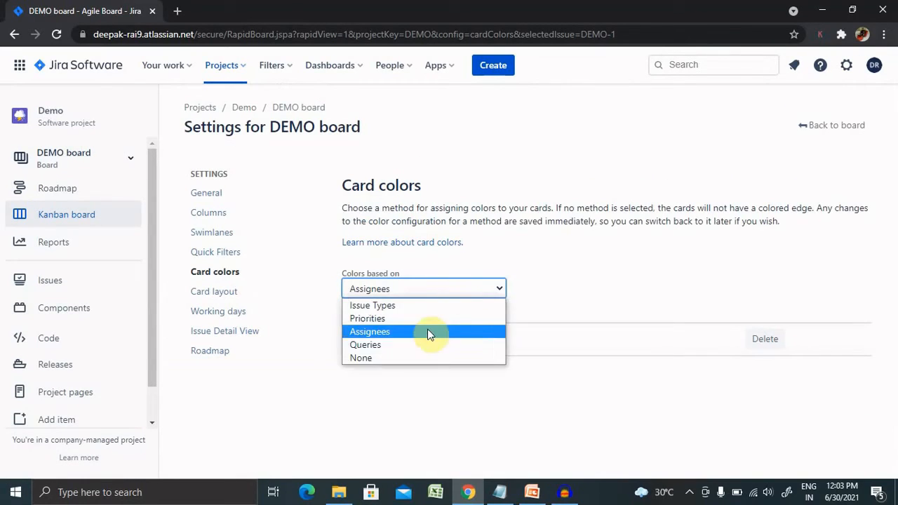
left_click(365, 345)
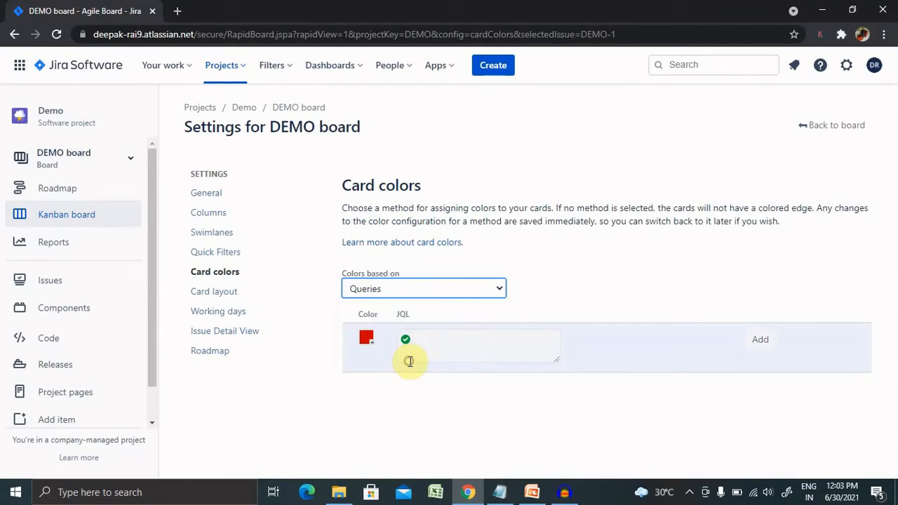
- Switch colours to None and back to Queries, attempt Add with empty JQL, then focus the query field
left_click(424, 290)
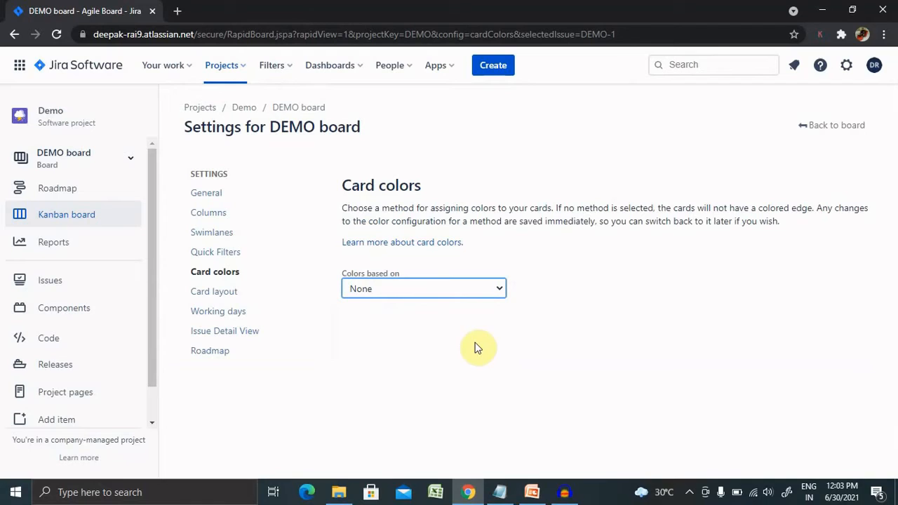
left_click(424, 289)
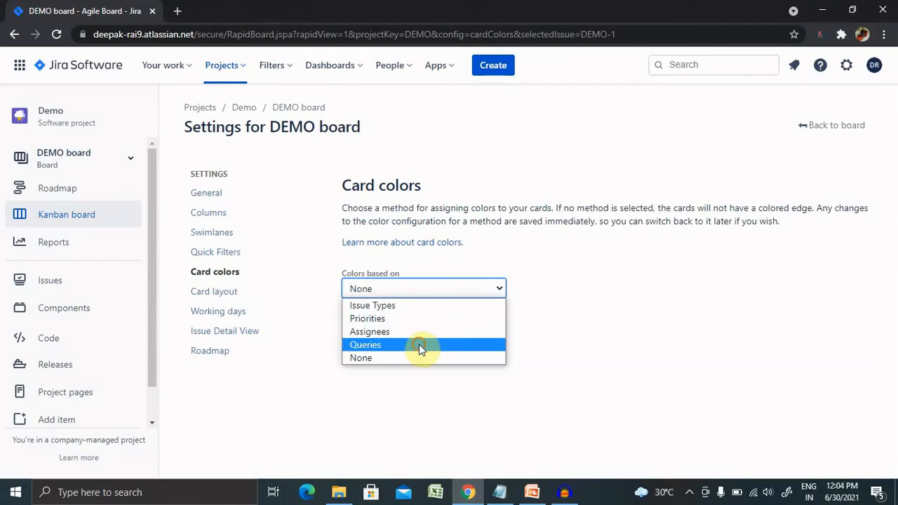
left_click(365, 346)
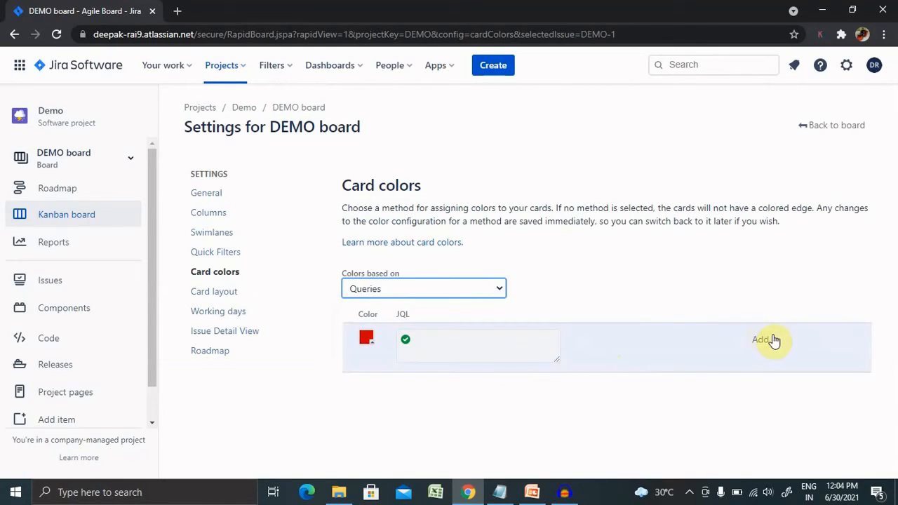
left_click(761, 340)
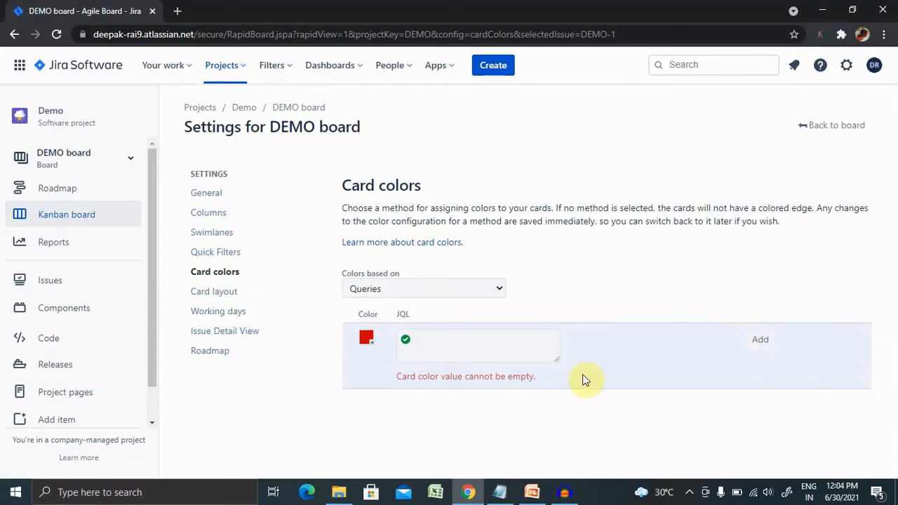
left_click(479, 344)
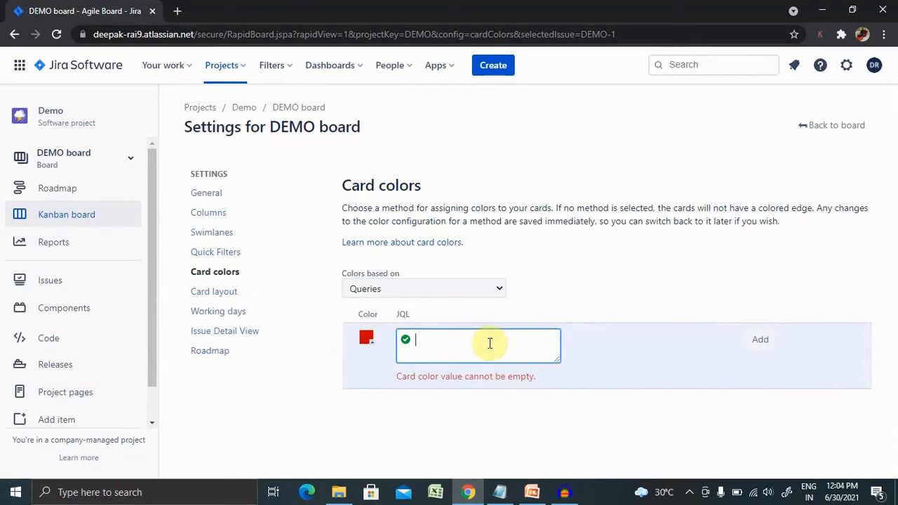
mouse_move(760, 345)
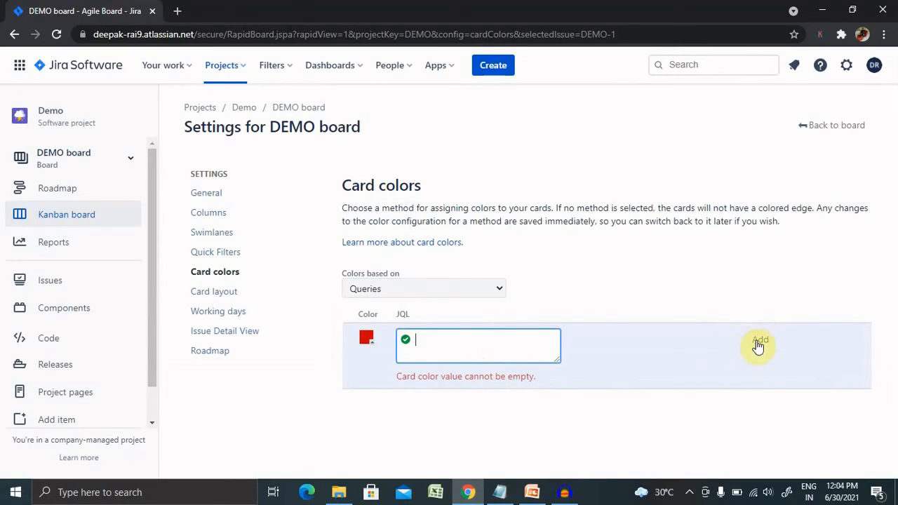
mouse_move(654, 419)
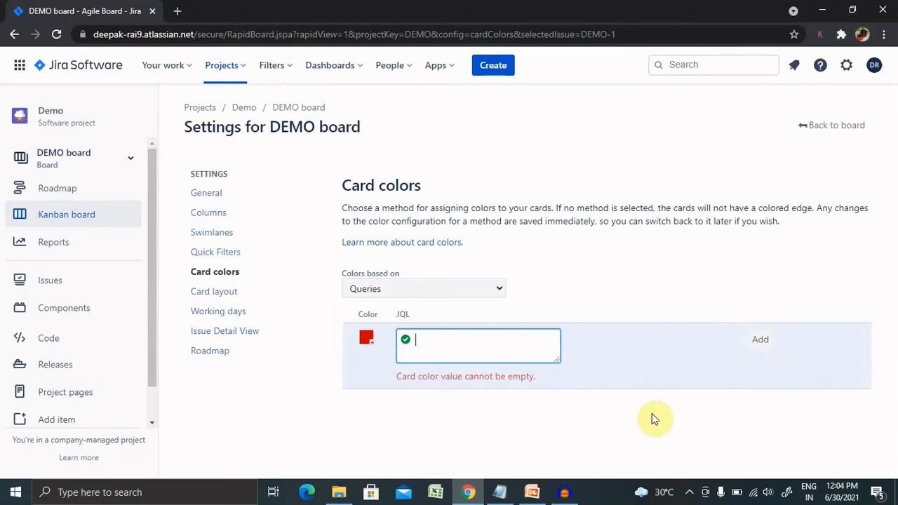
mouse_move(366, 338)
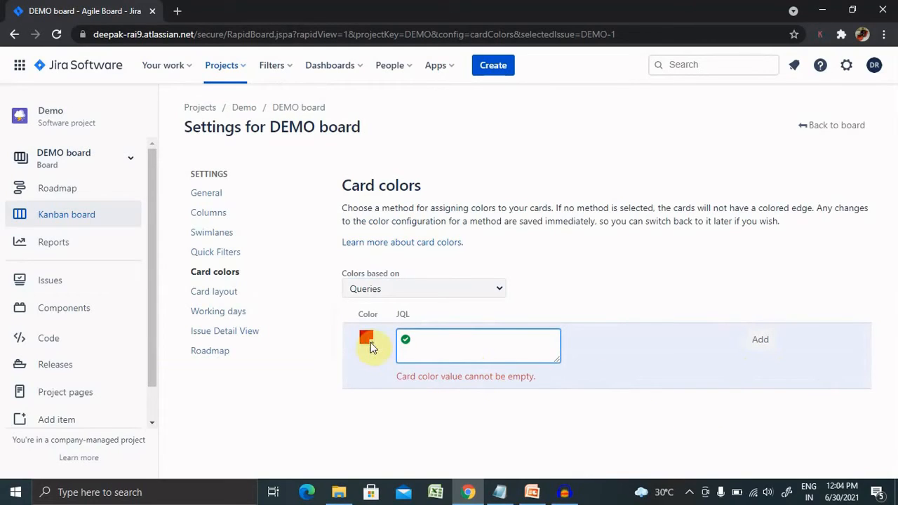
mouse_move(323, 168)
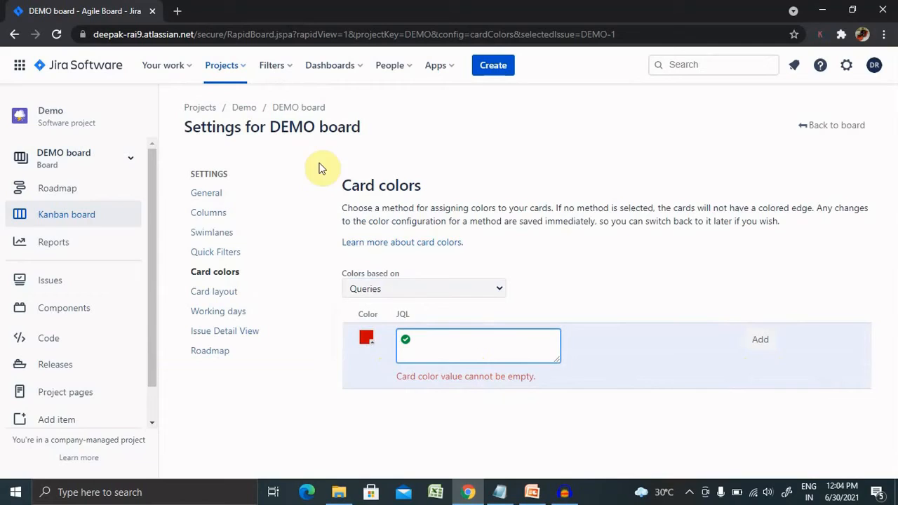
mouse_move(446, 350)
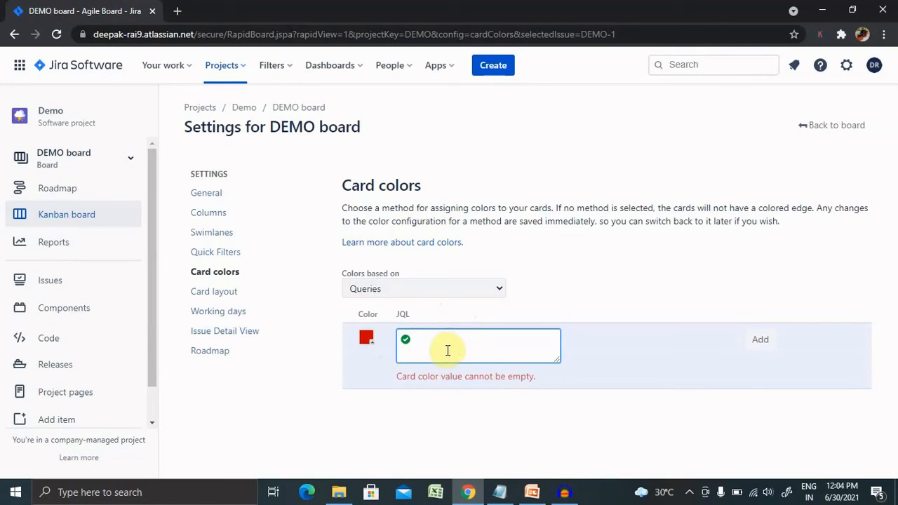